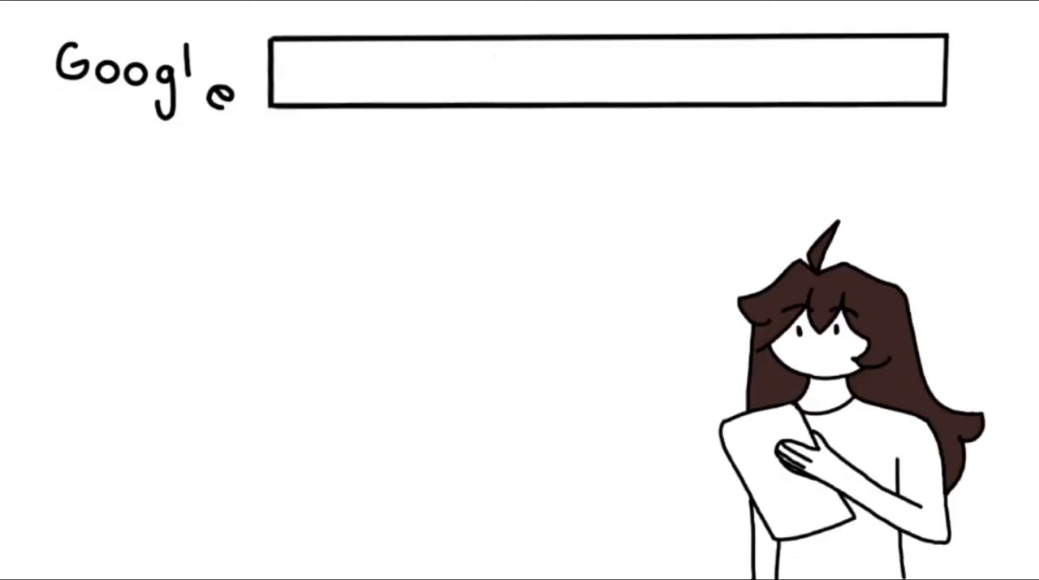
pyautogui.write('How many people died 2020')
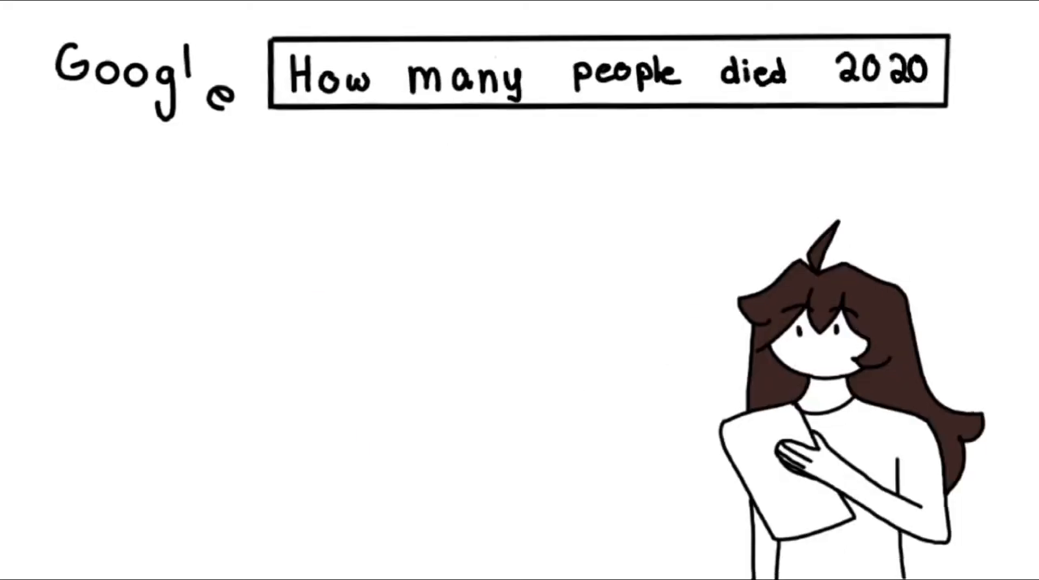